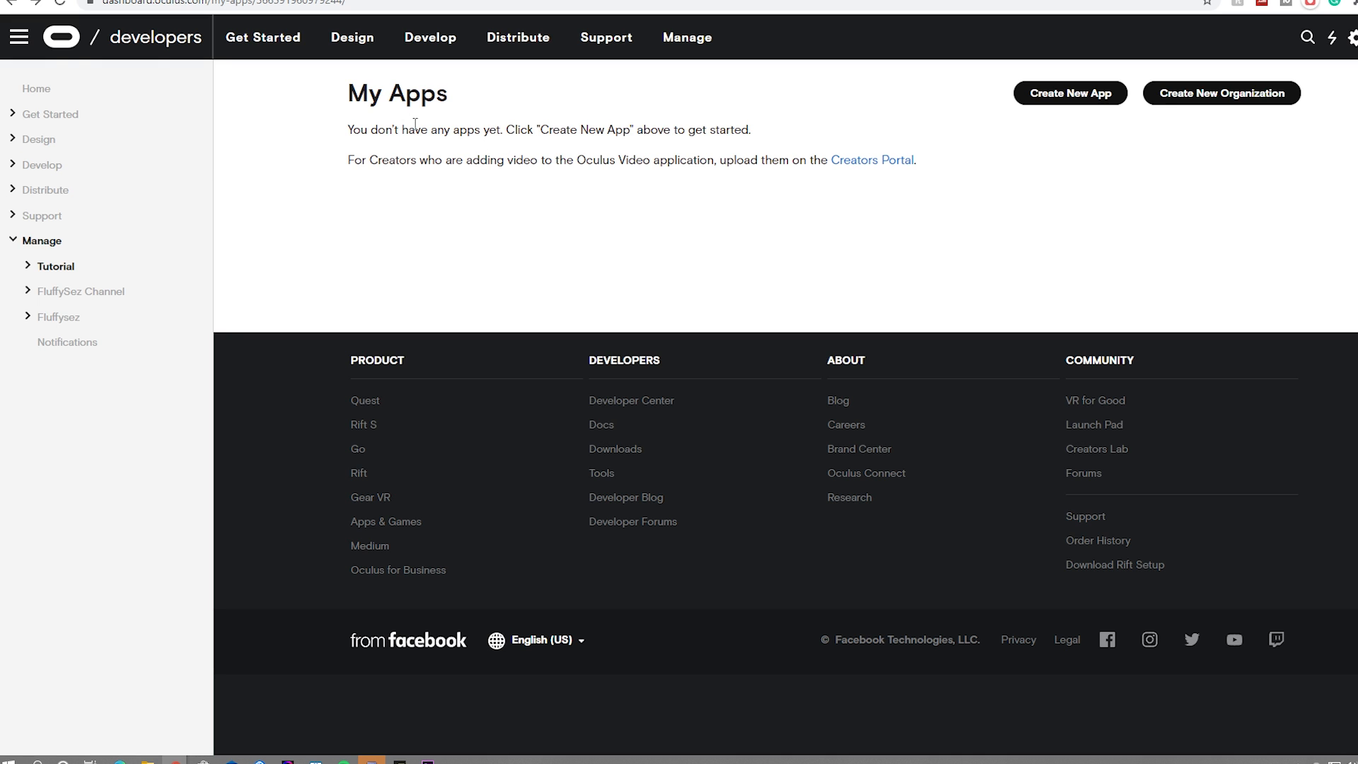
mouse_move(915, 216)
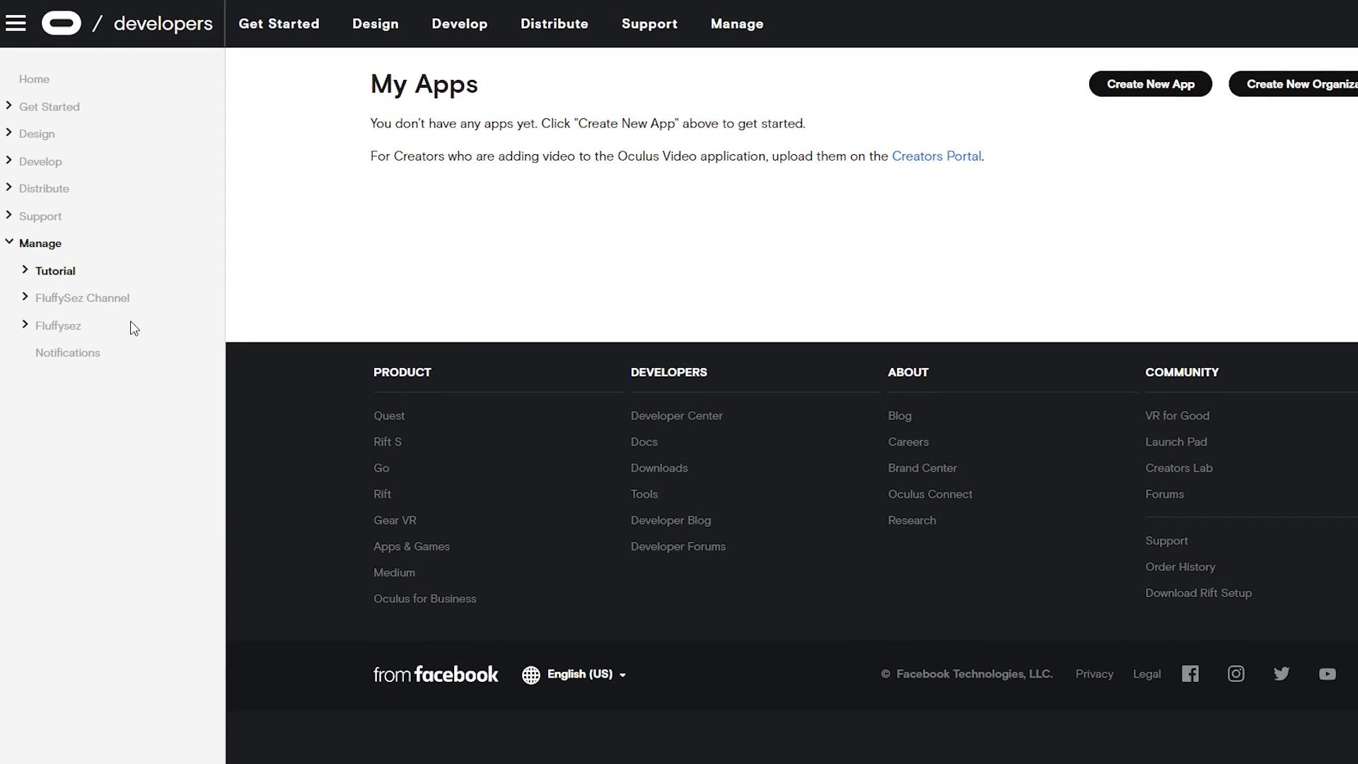
mouse_move(498, 336)
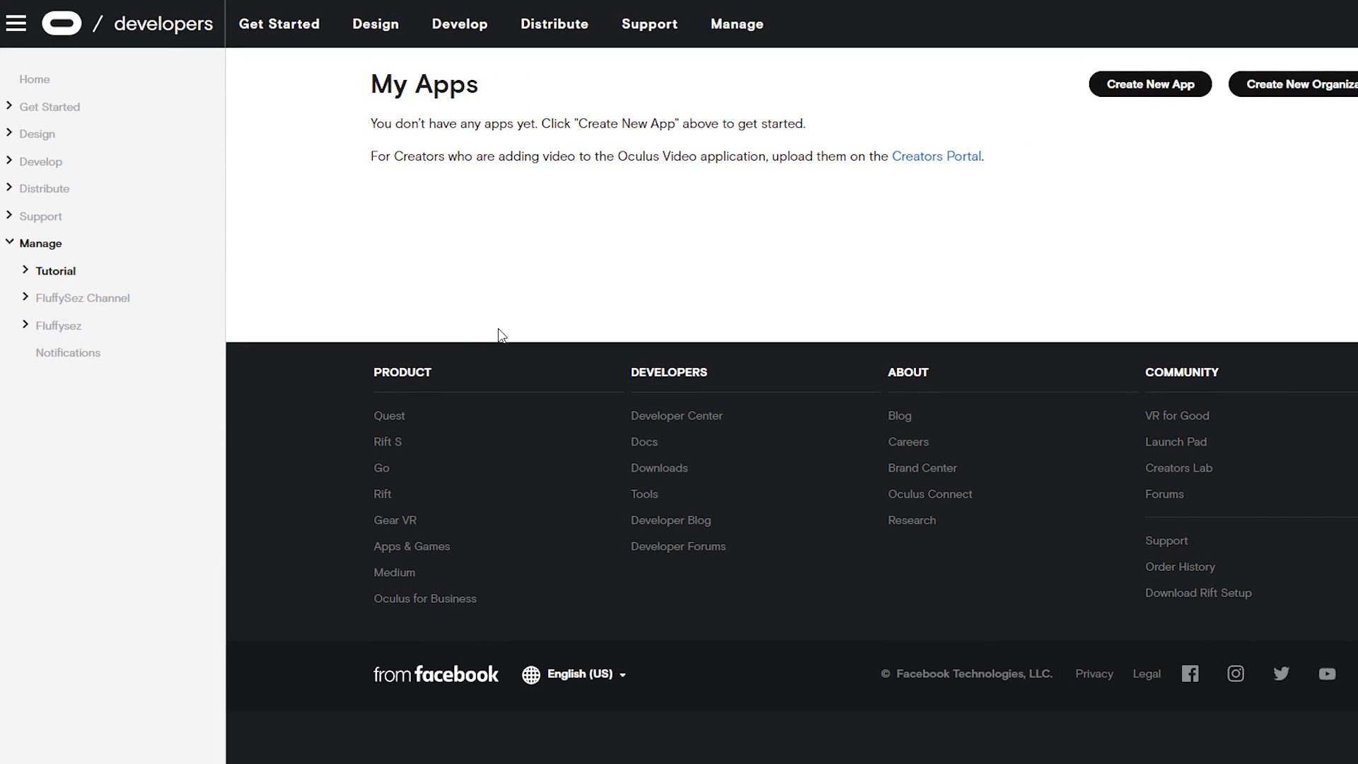
mouse_move(83, 298)
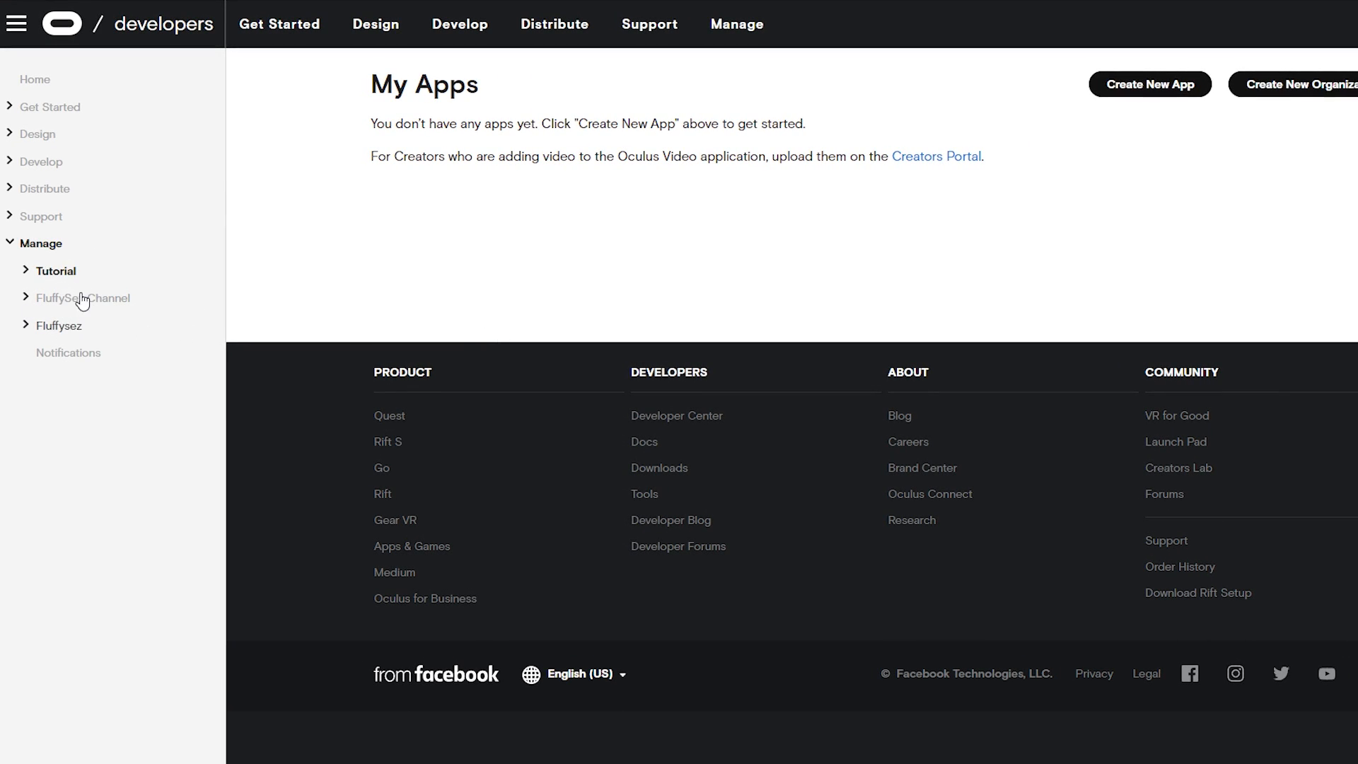
mouse_move(56, 276)
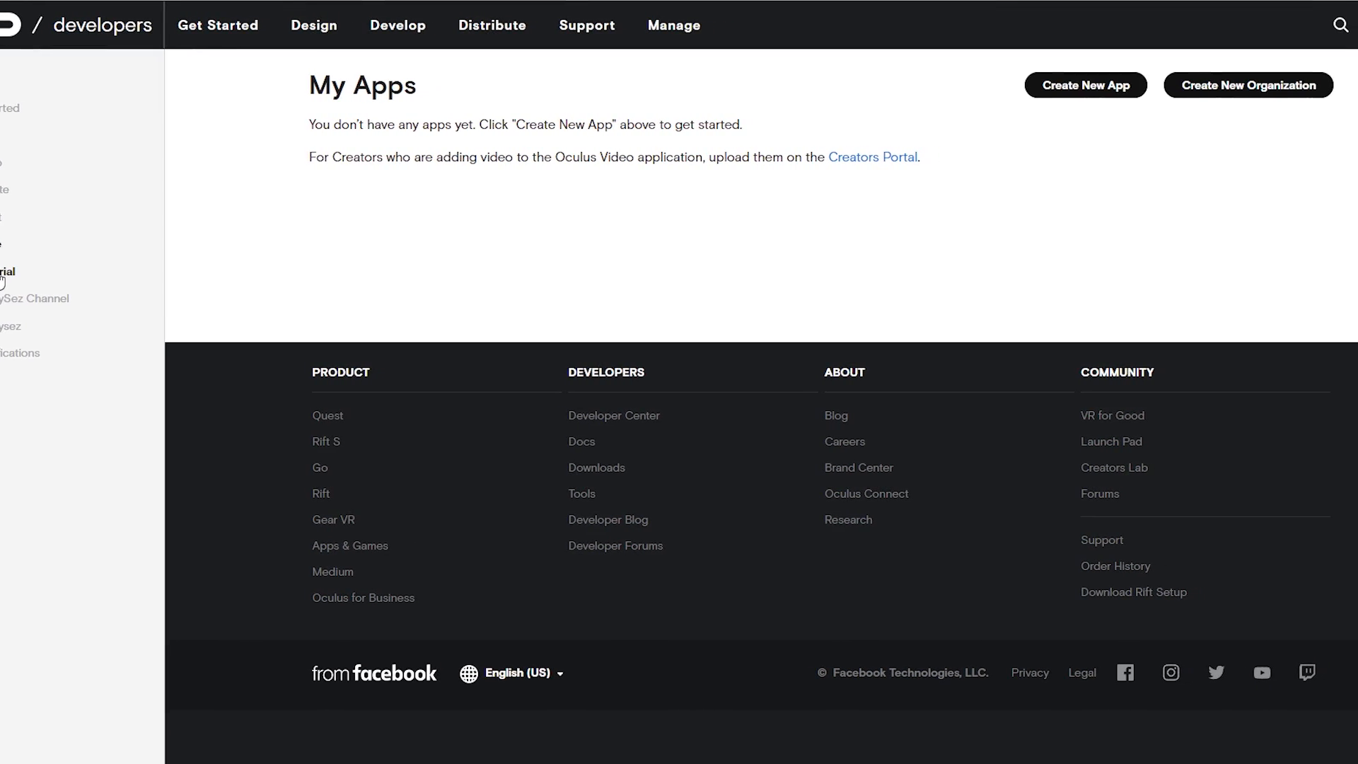
mouse_move(1168, 98)
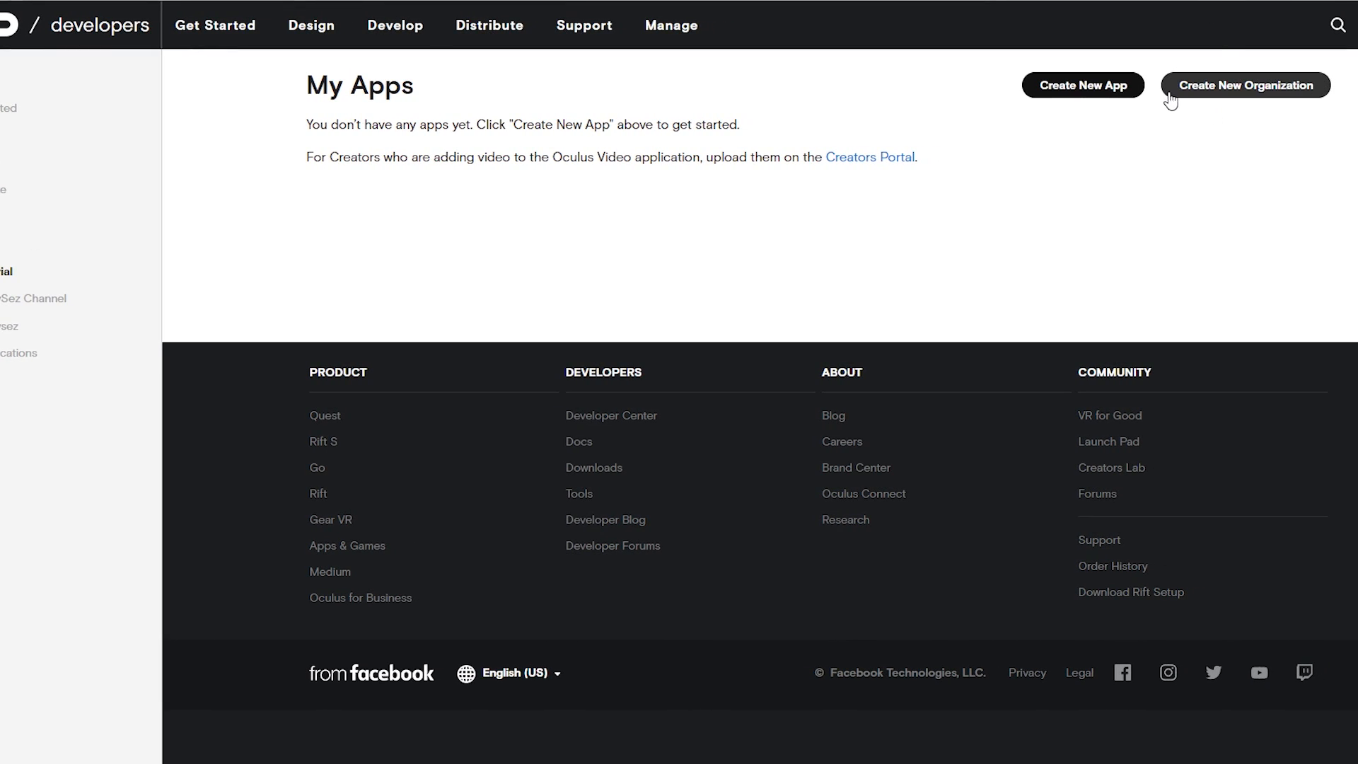
mouse_move(1222, 95)
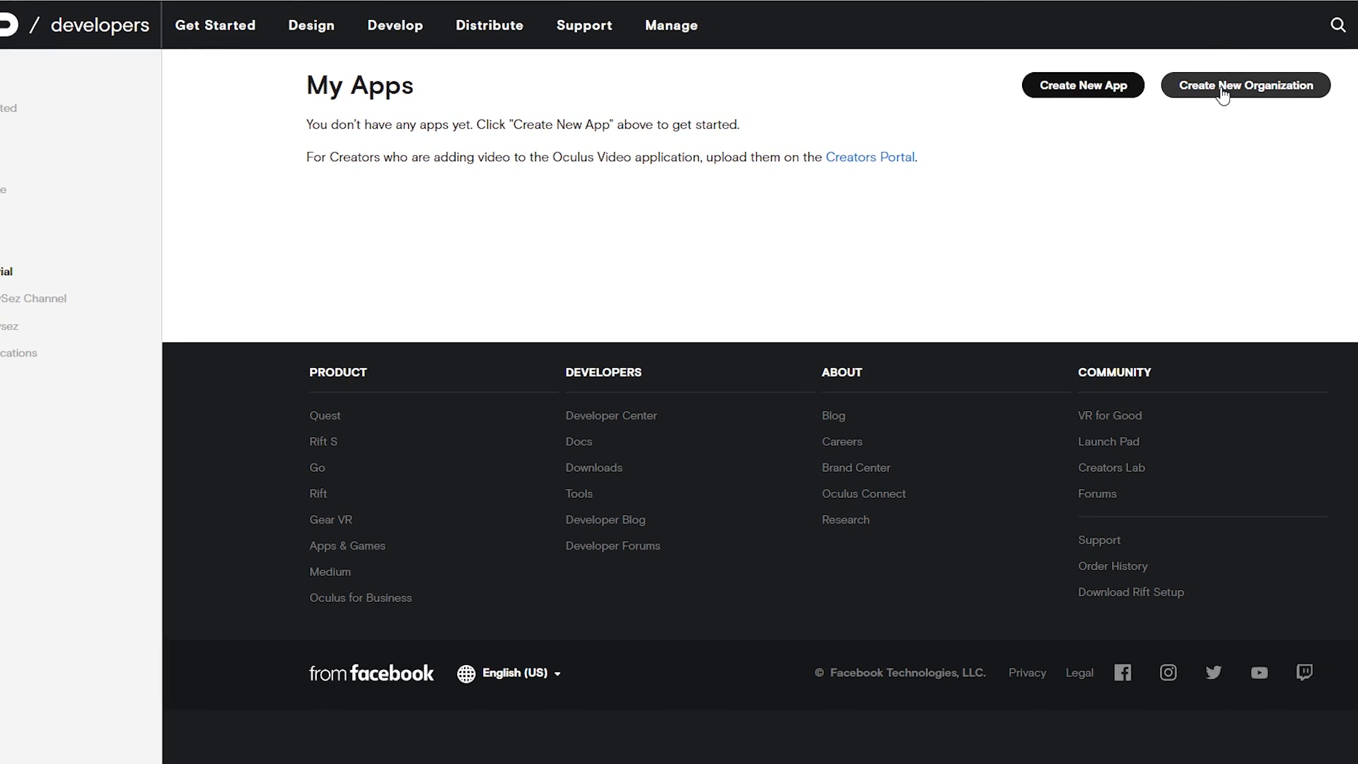
Step: Create a developer organization named 'Tutorial 2', accept the NDA terms and submit it
left_click(1245, 84)
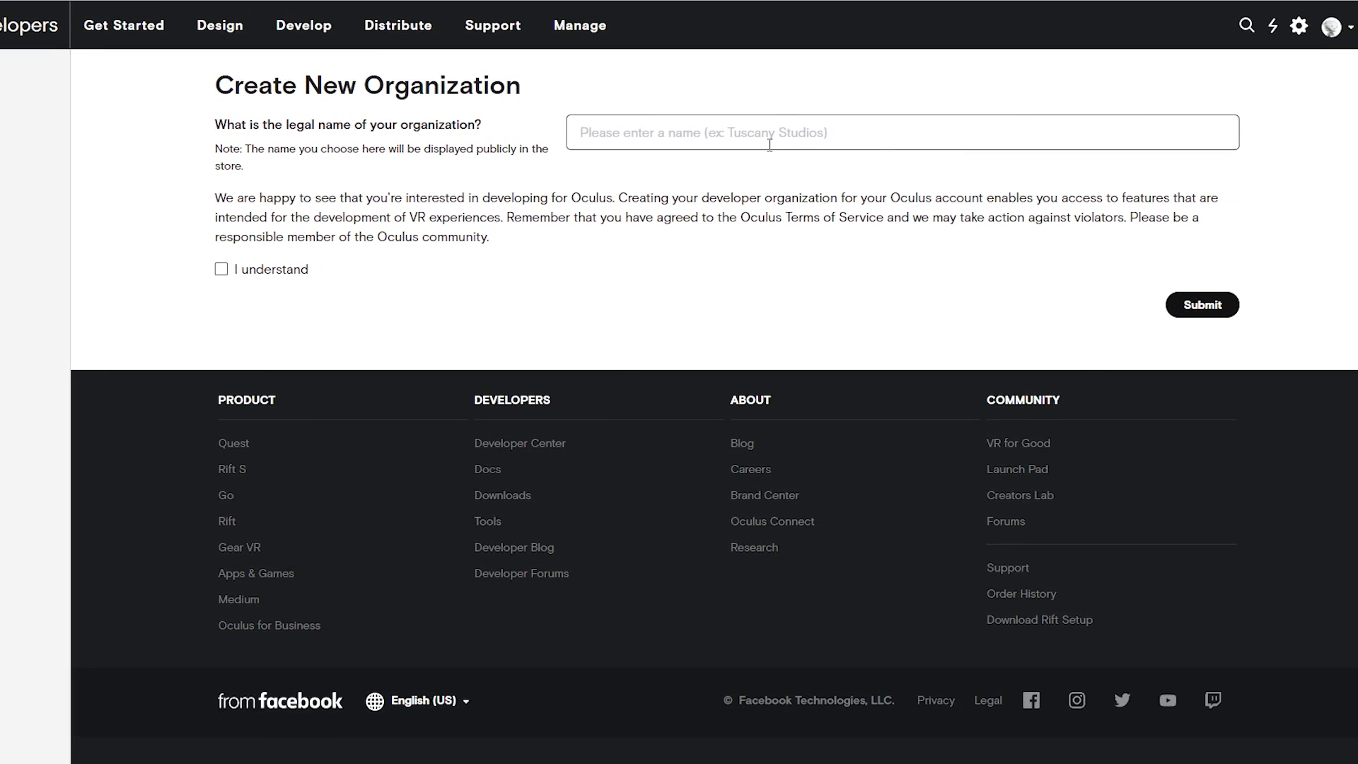
type("Tuto")
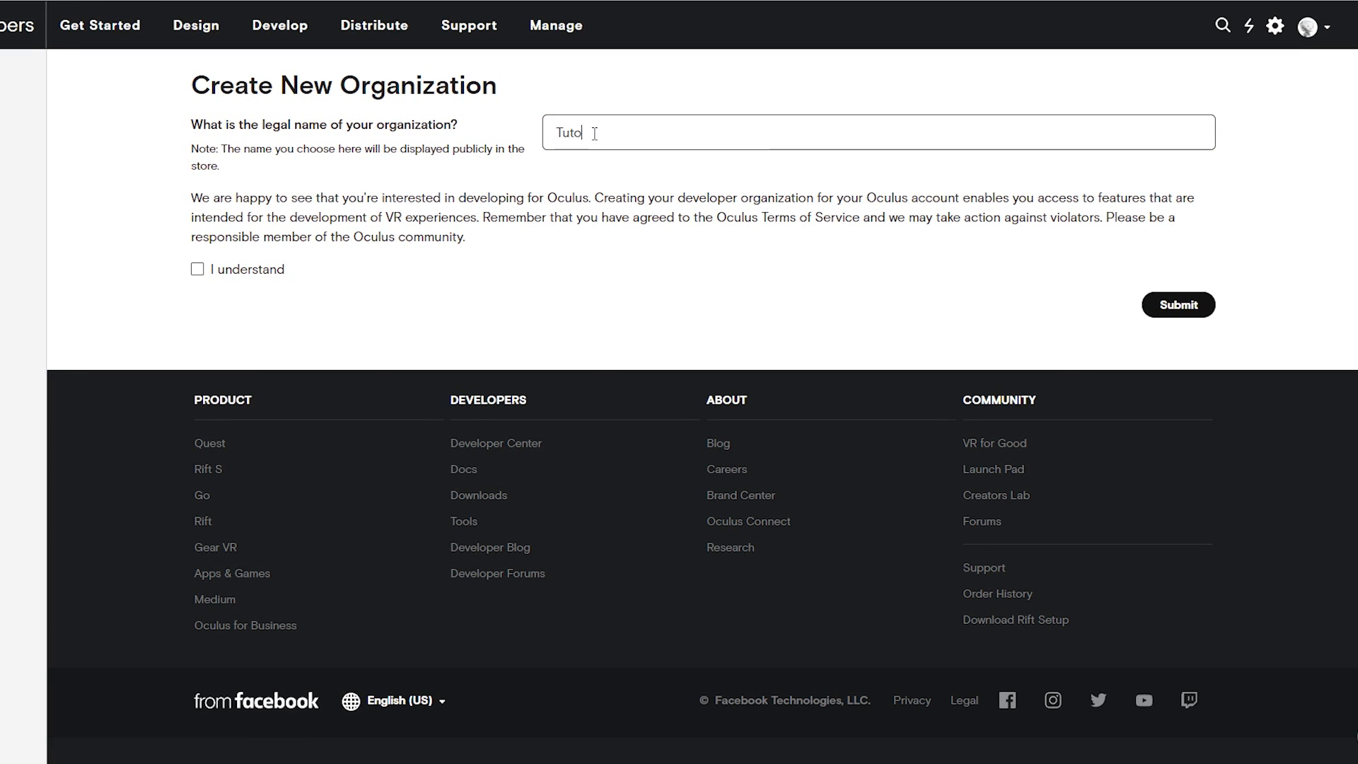
type("rial 2")
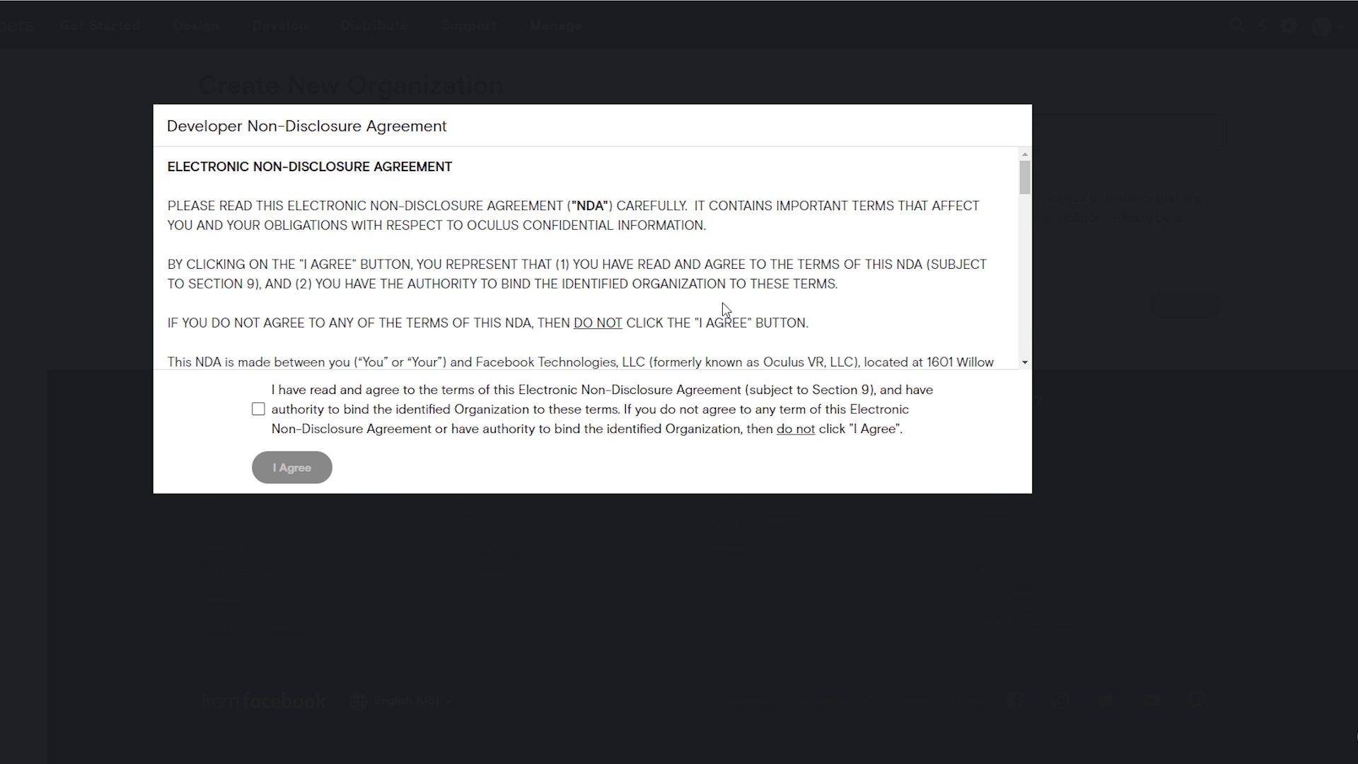
left_click(292, 467)
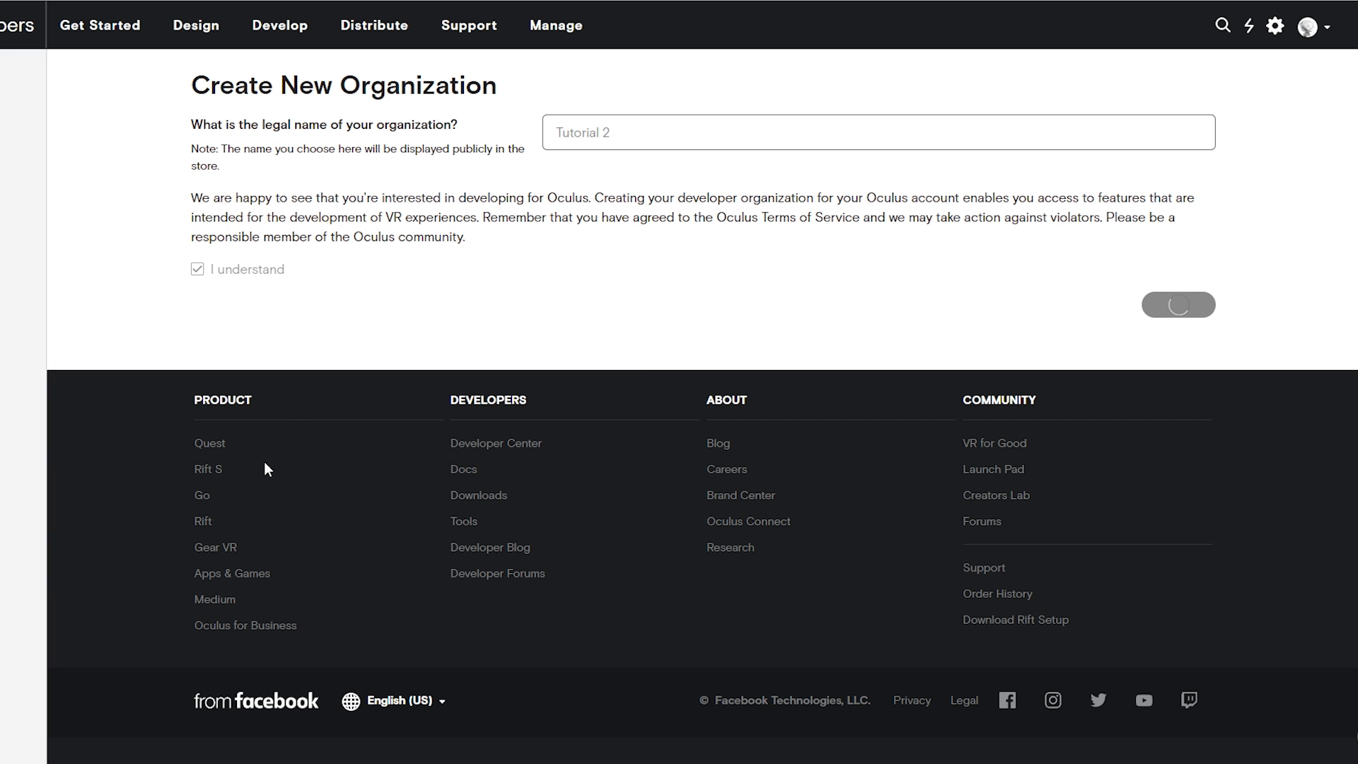
left_click(1176, 304)
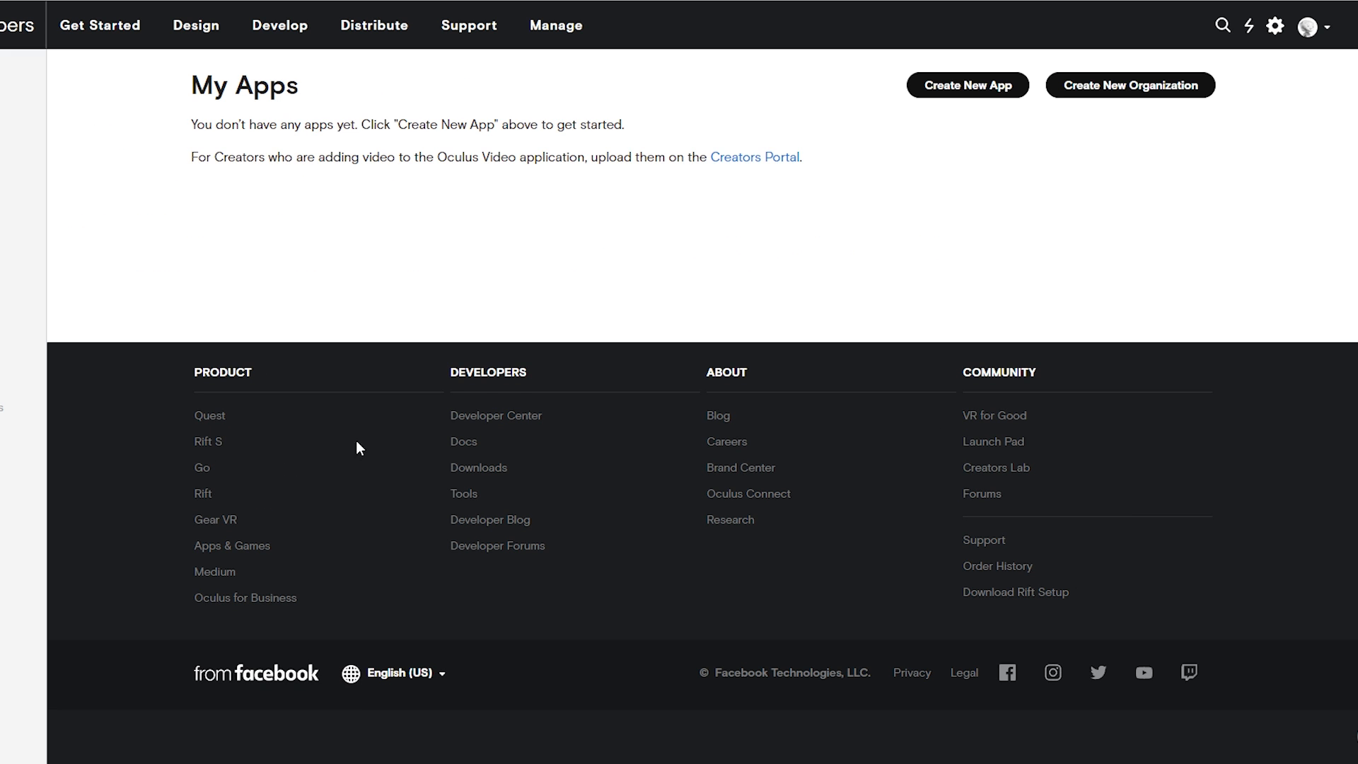
mouse_move(66, 283)
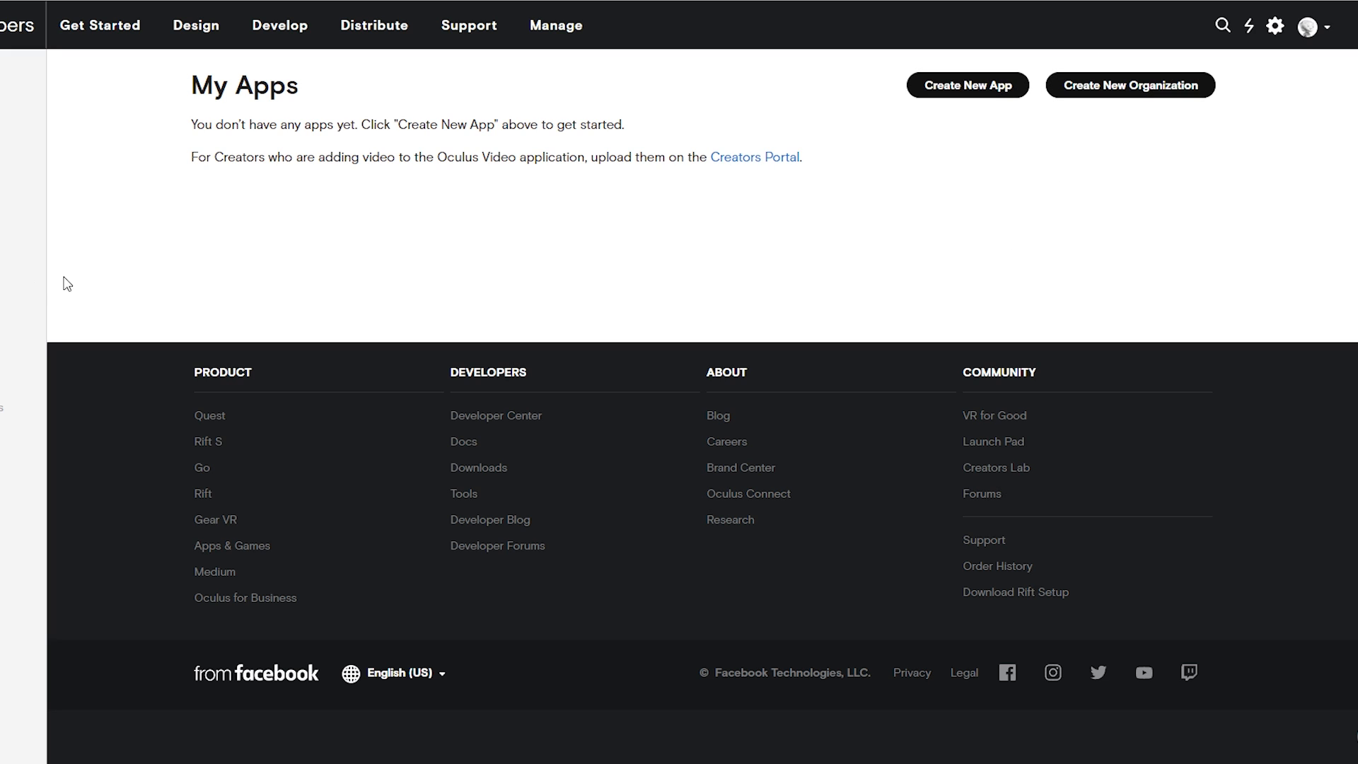
Step: Resubmit the form, triggering the 'organization with this name already exists' error
left_click(1129, 84)
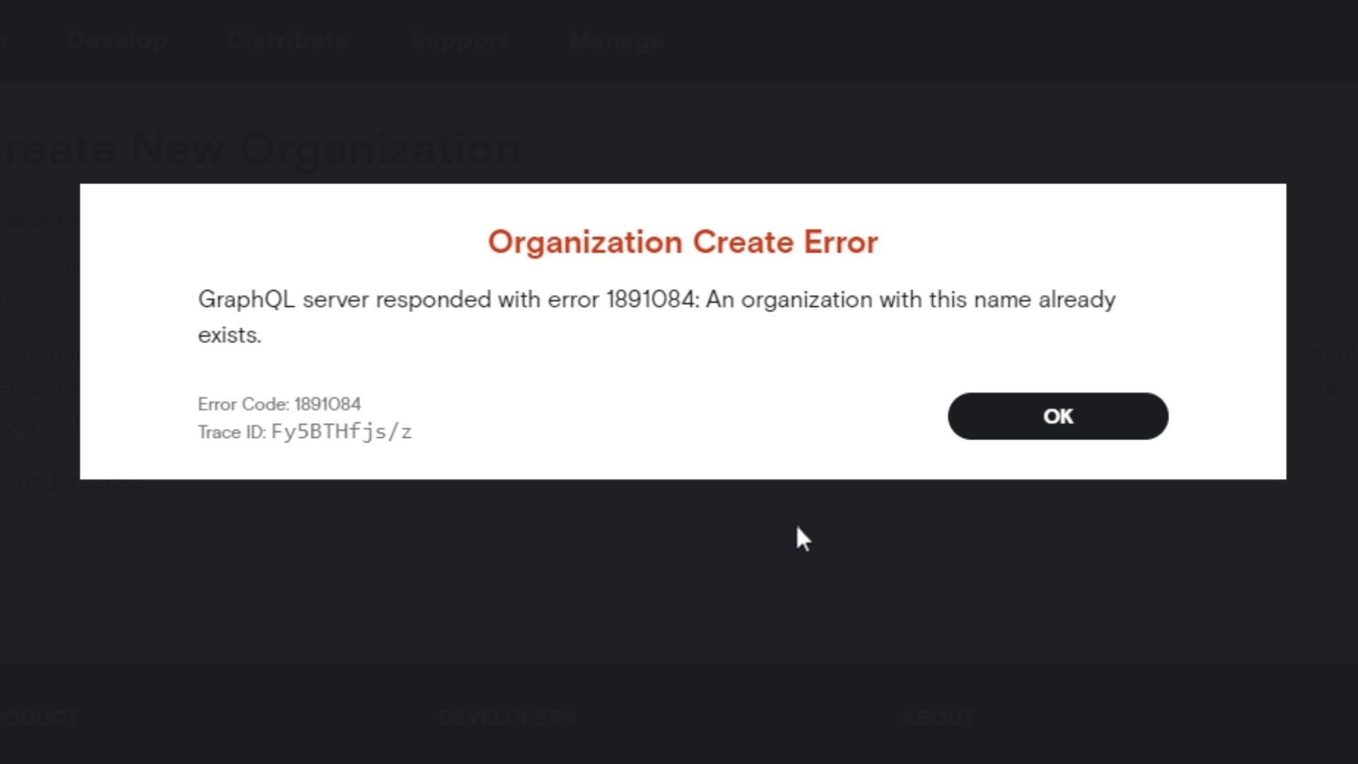
mouse_move(799, 528)
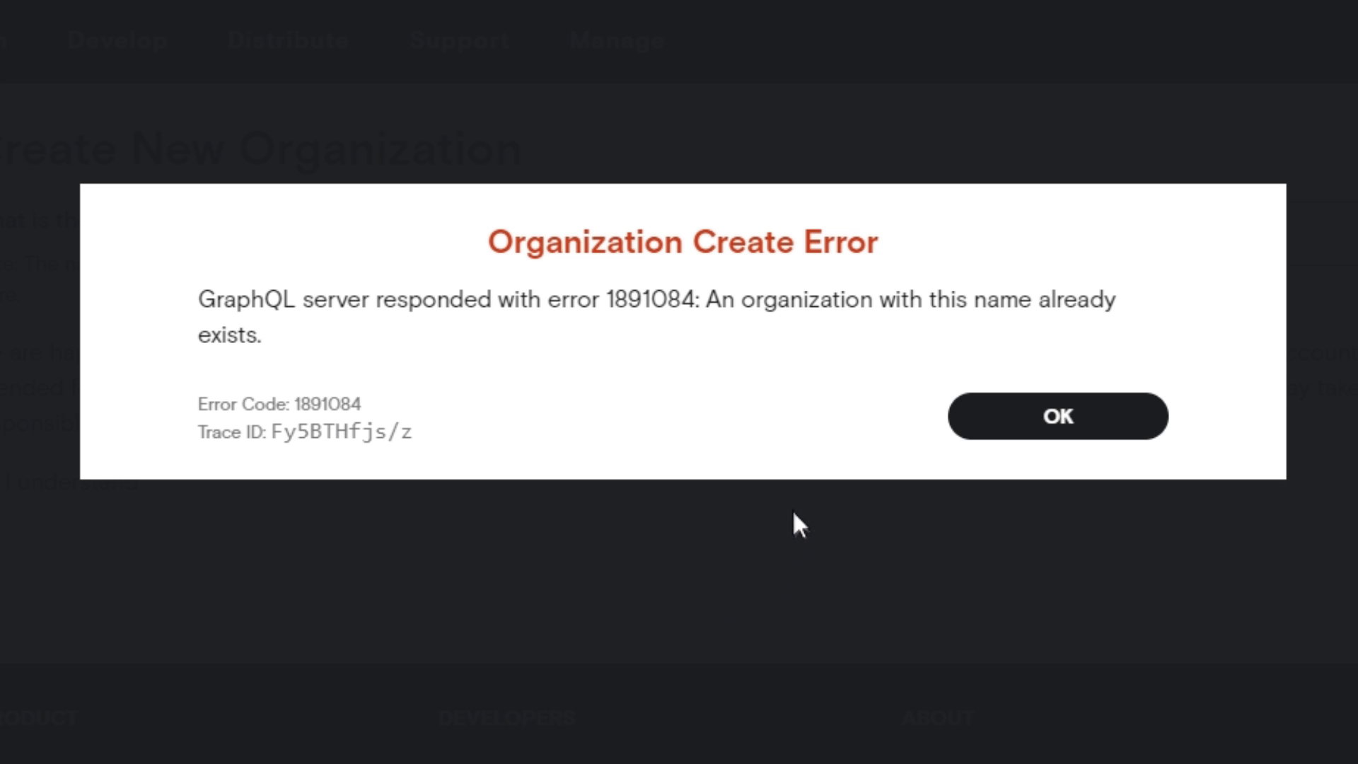
mouse_move(783, 510)
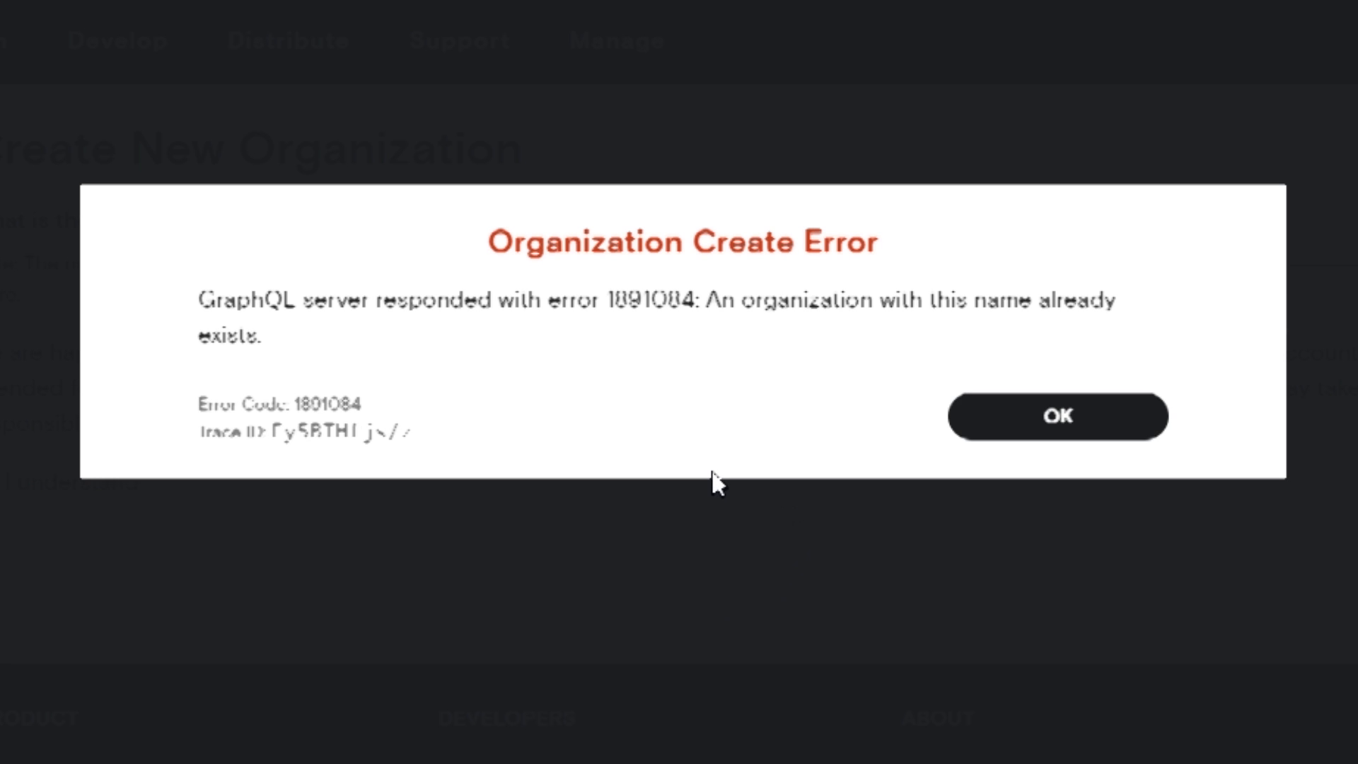
mouse_move(640, 463)
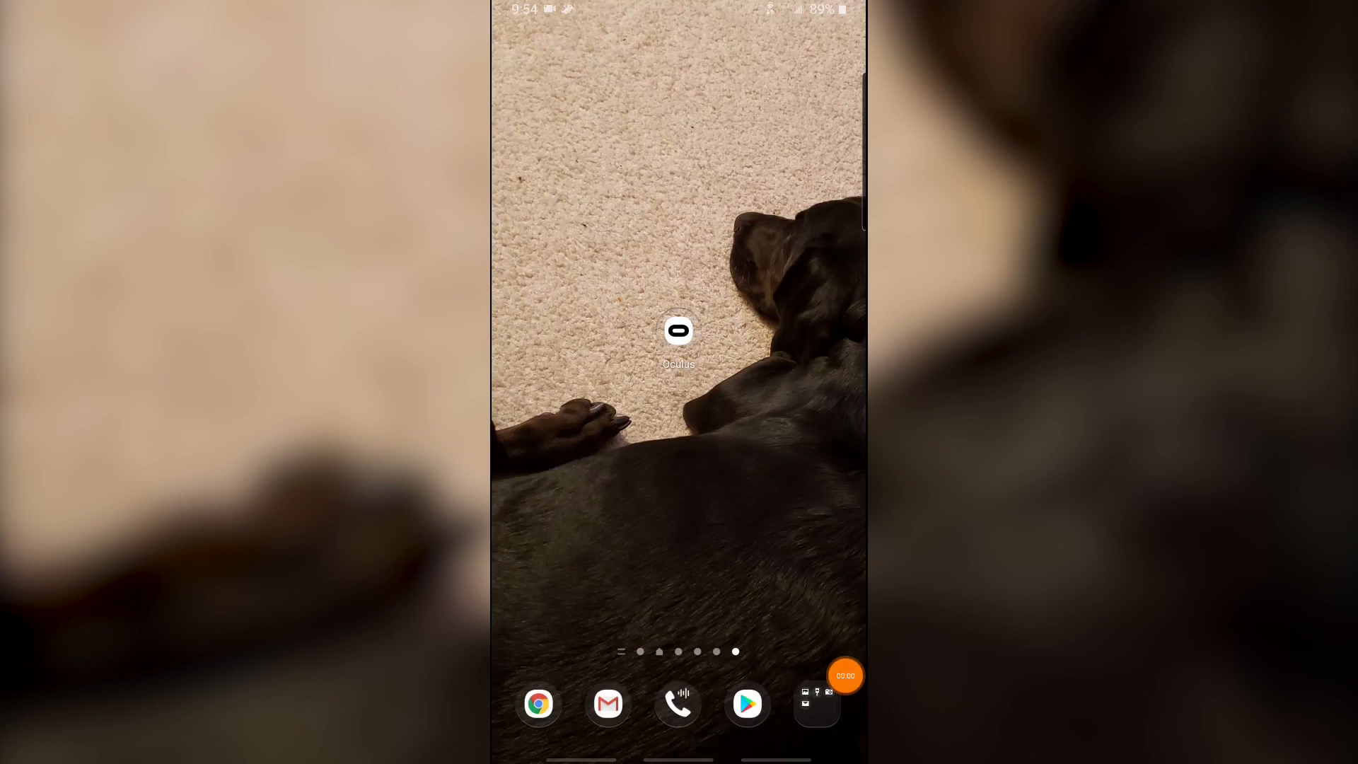
Step: In the Oculus phone app, reach the connected Quest's More Settings page
left_click(678, 331)
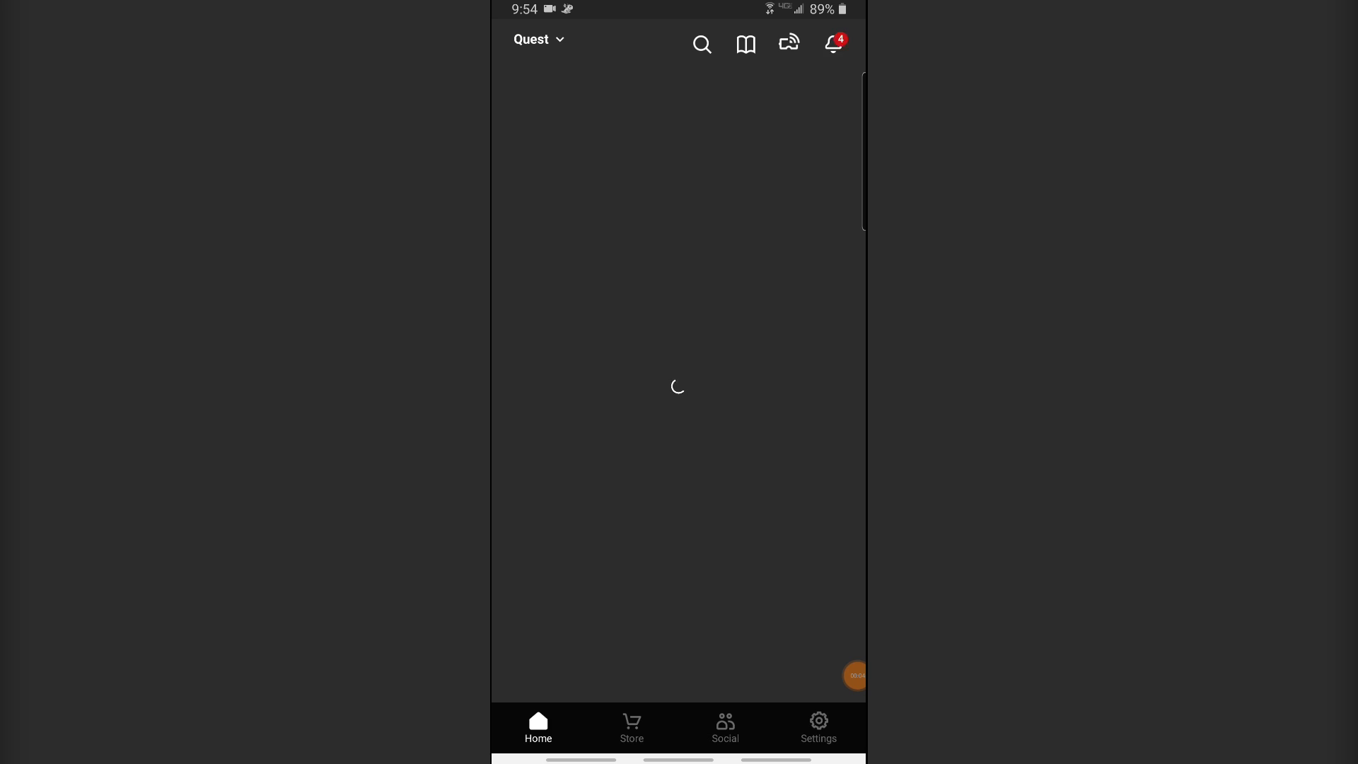
left_click(817, 728)
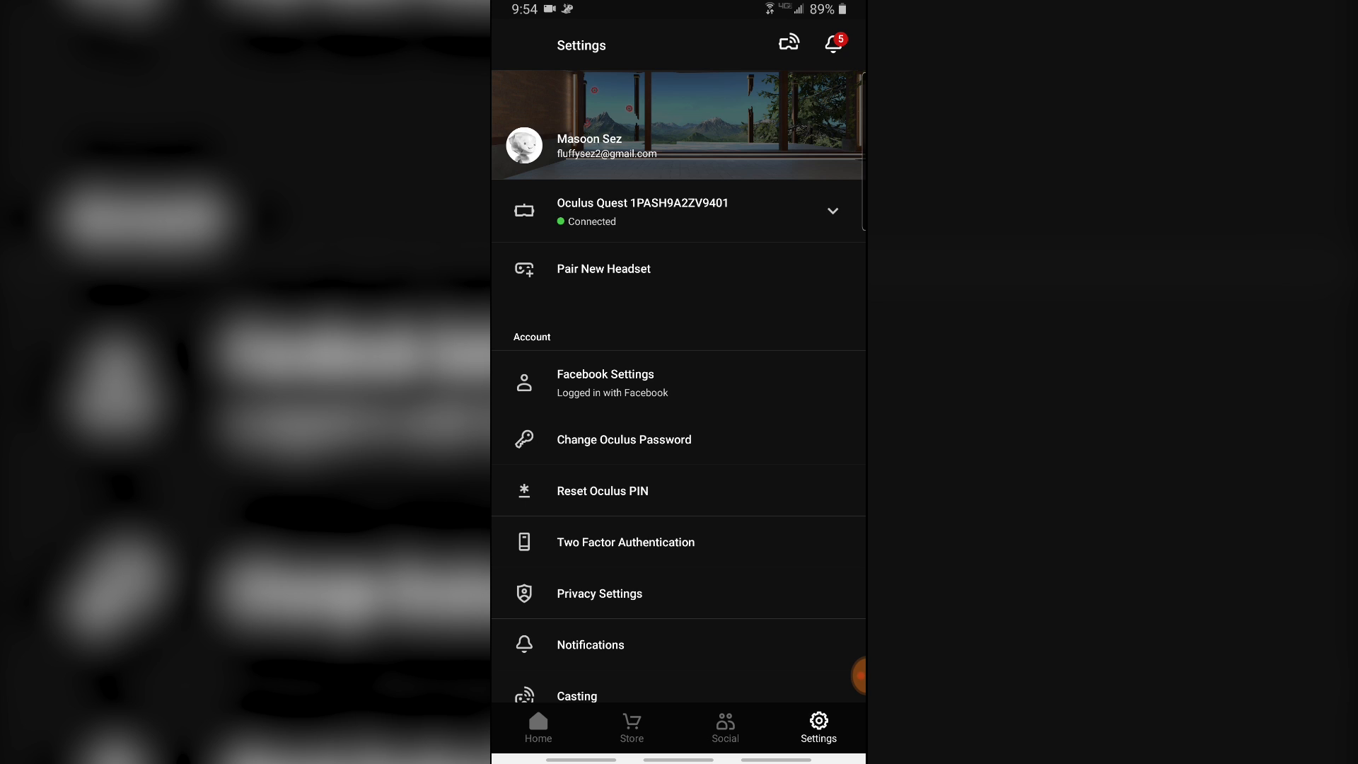
left_click(830, 211)
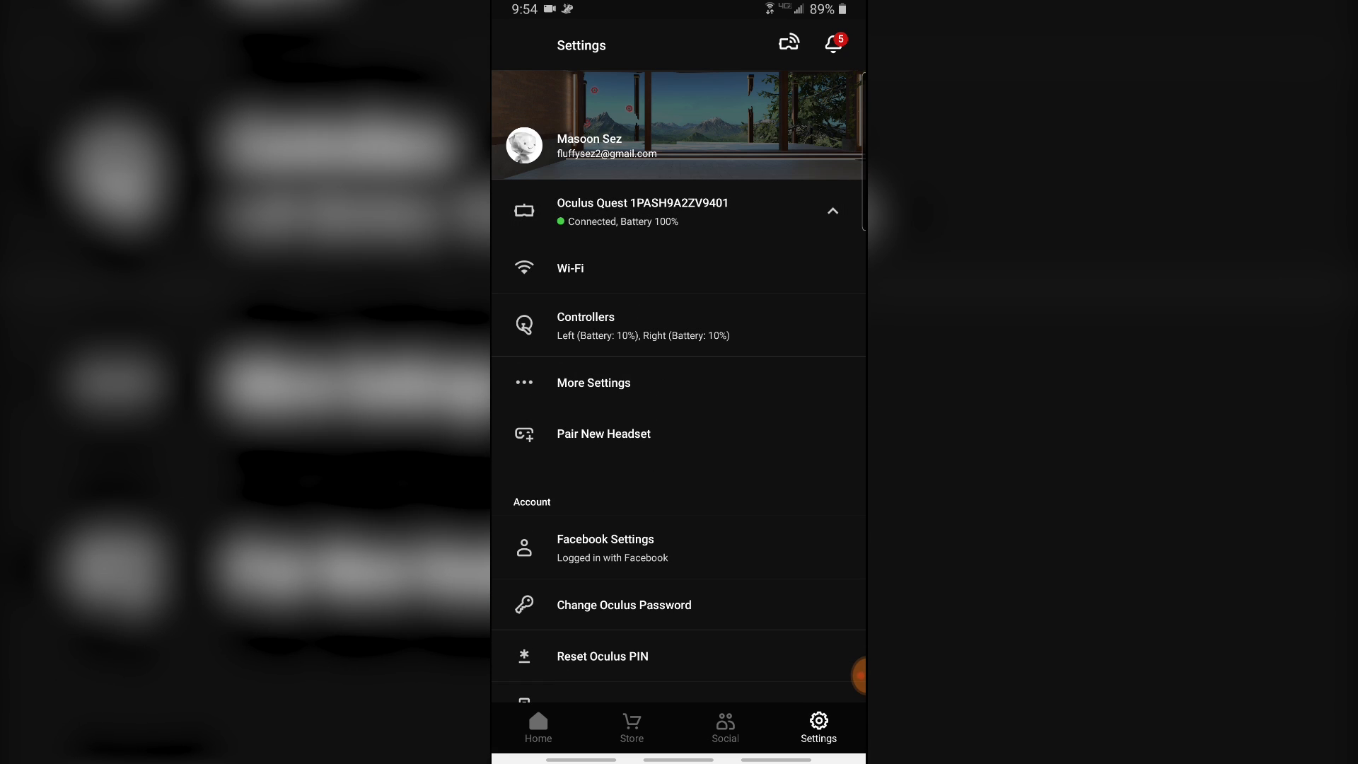
left_click(594, 383)
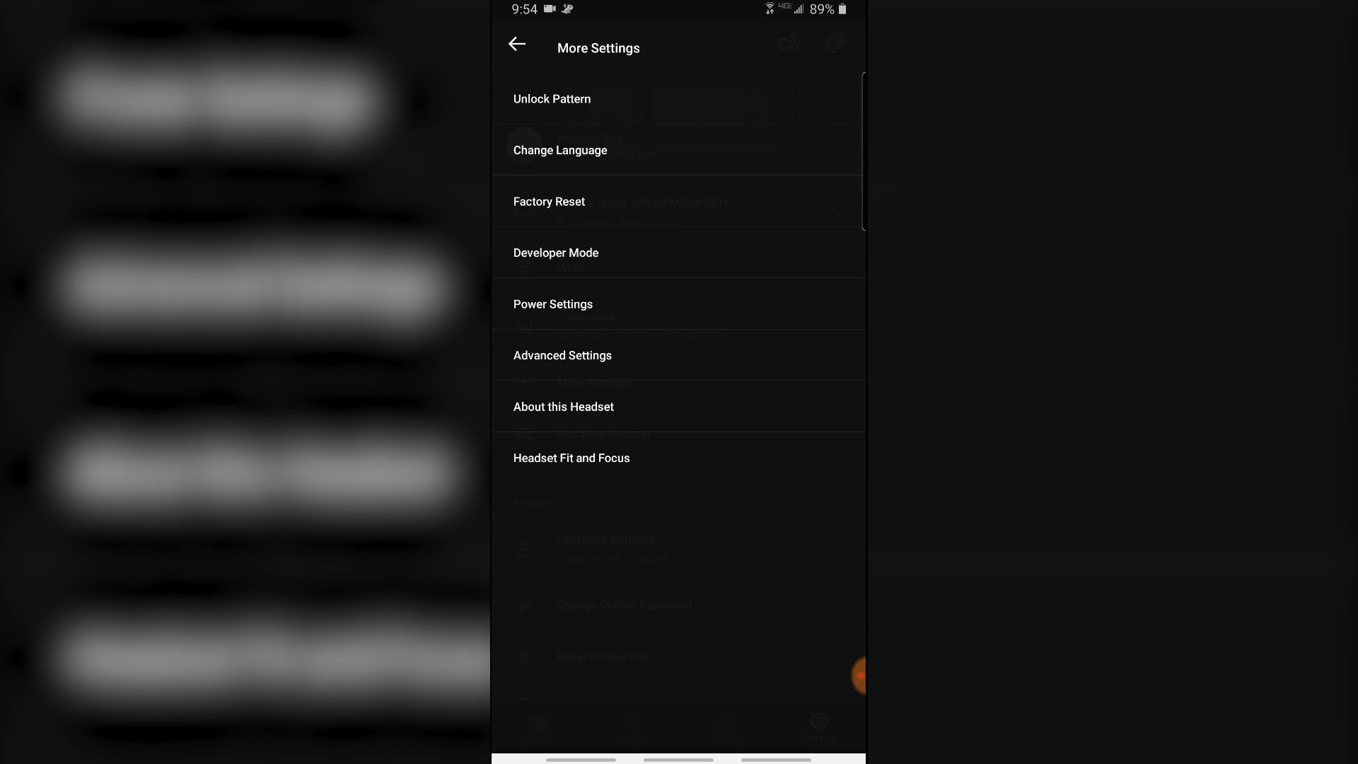
Step: Switch the Developer Mode toggle on for the Quest headset
left_click(556, 251)
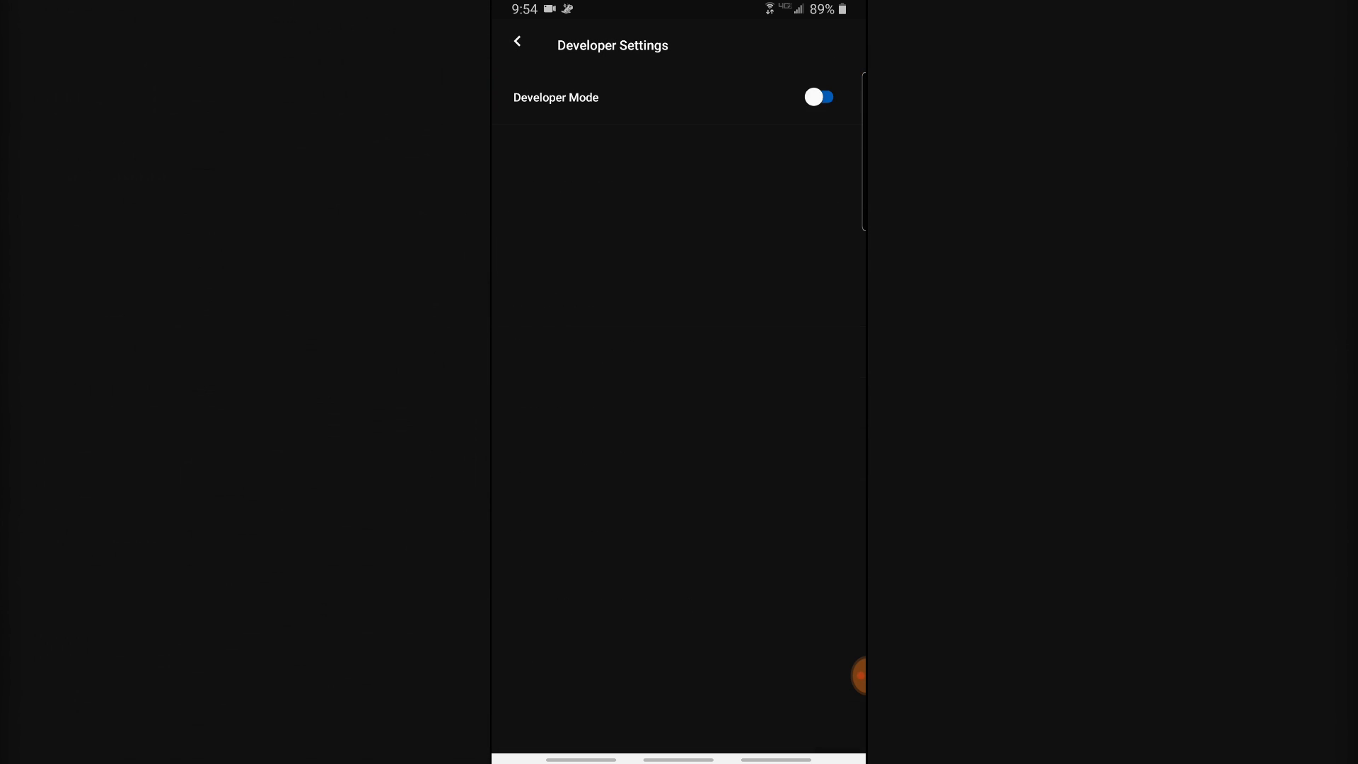
left_click(818, 97)
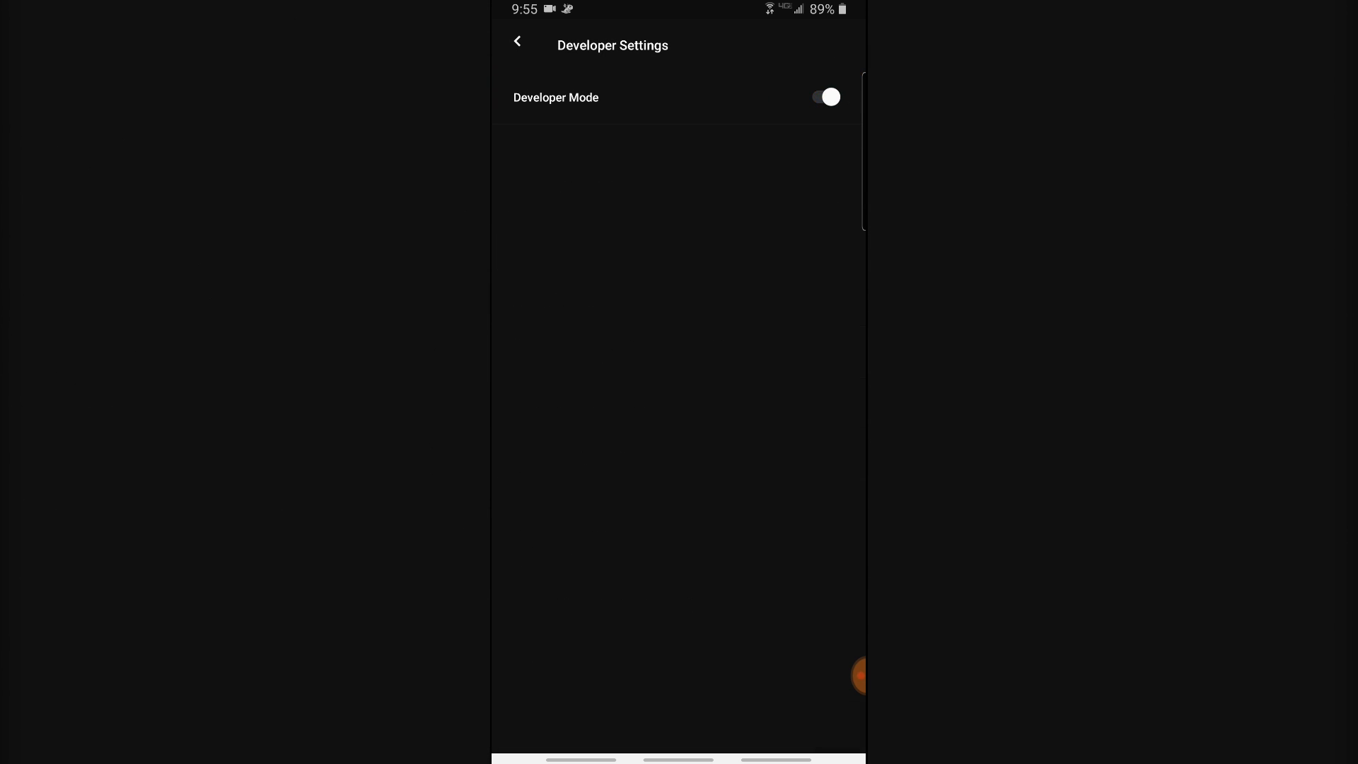
left_click(823, 97)
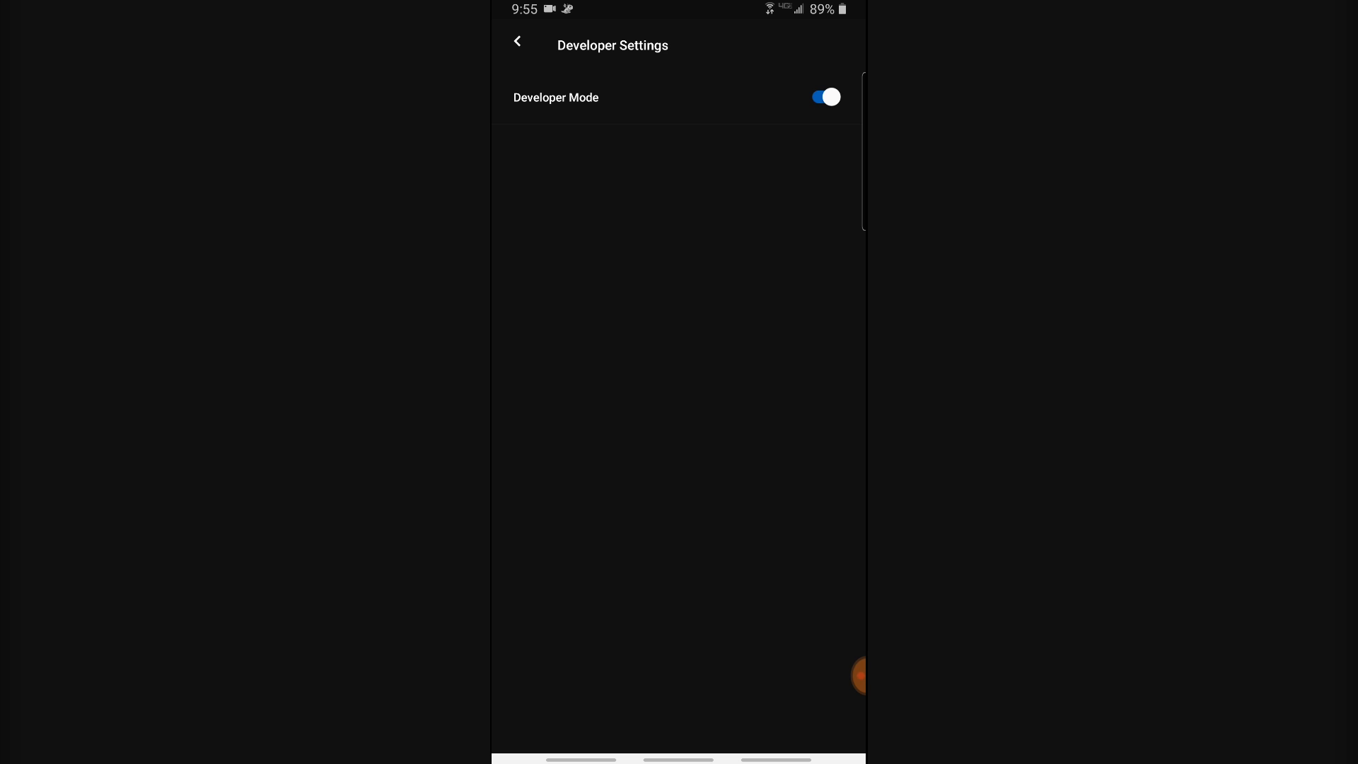